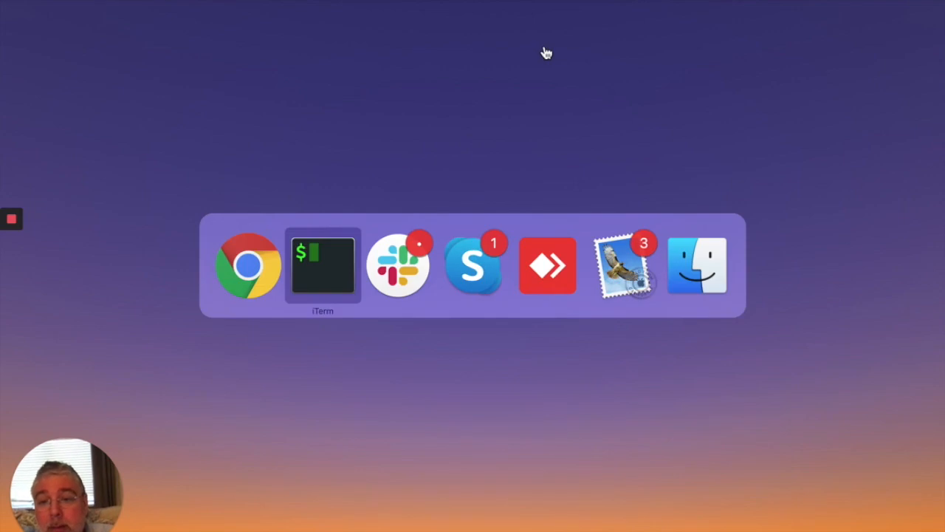
# - Search Google for 'mac os x docker imap server' and scroll through the results
pyautogui.click(248, 265)
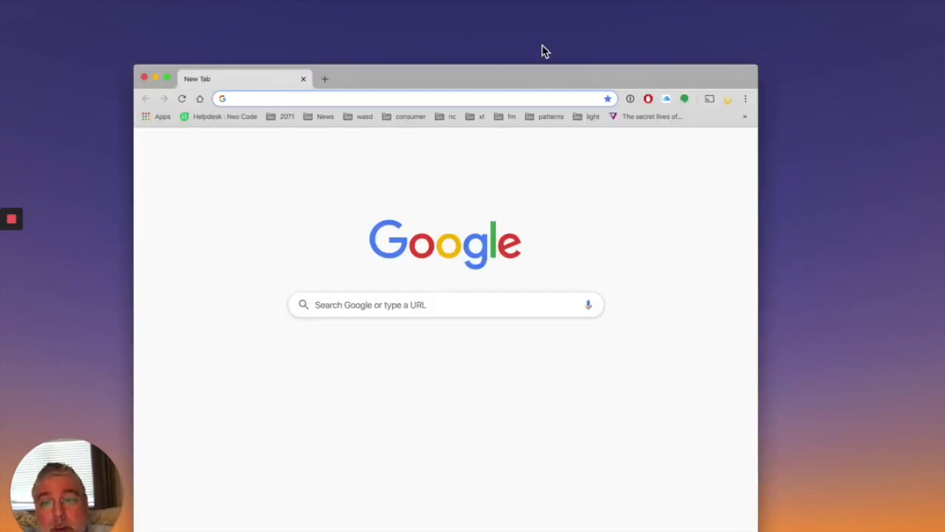
pyautogui.write('mac os x docker imap server')
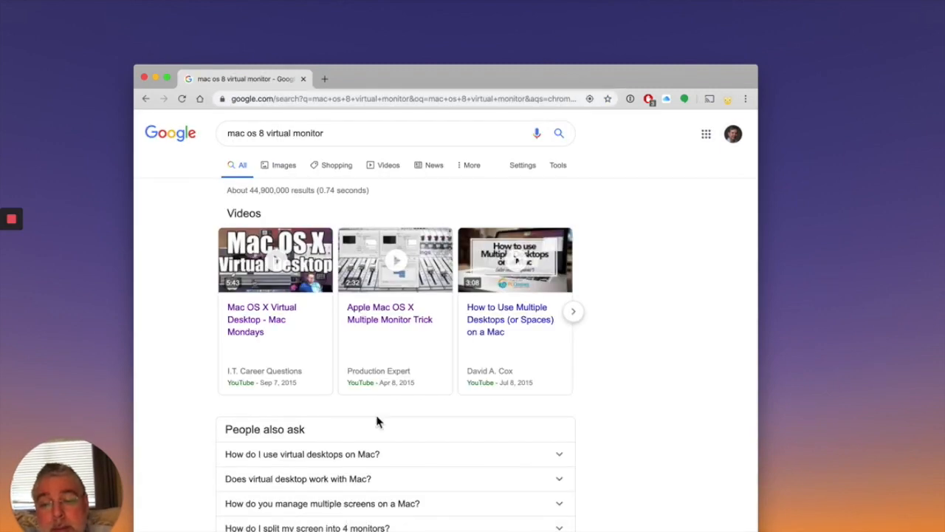
pyautogui.scroll(-3)
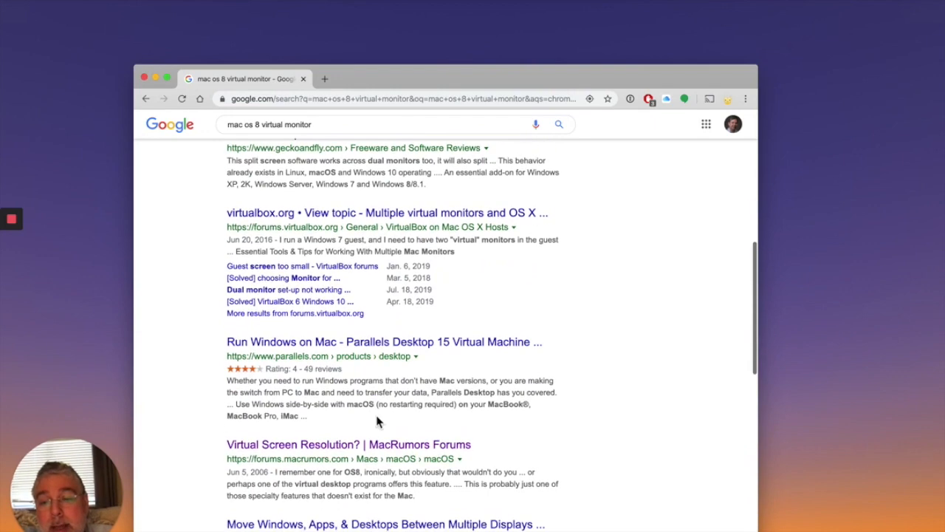
pyautogui.scroll(-3)
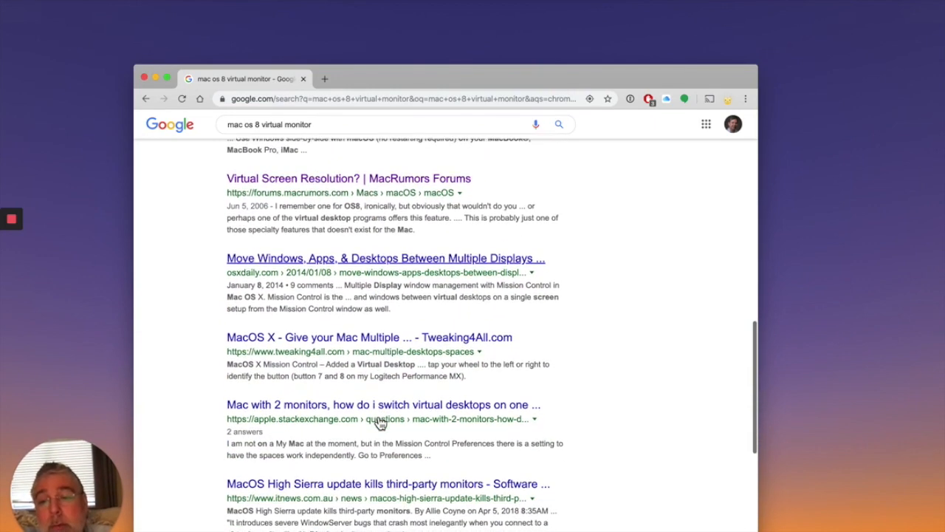
pyautogui.scroll(-3)
pyautogui.write('huge')
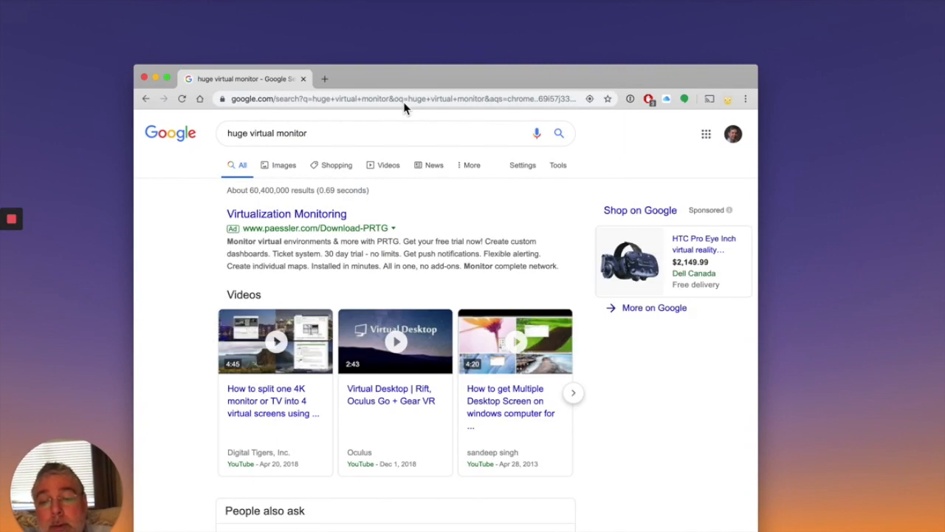
# - Scroll the 'huge virtual monitor' results and open the Popular Science virtual desktop article
pyautogui.scroll(-3)
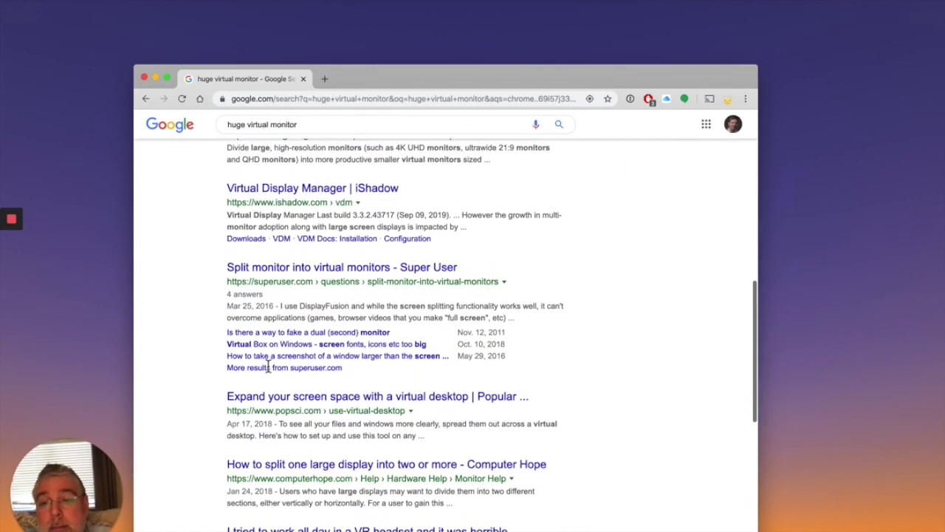
pyautogui.scroll(-3)
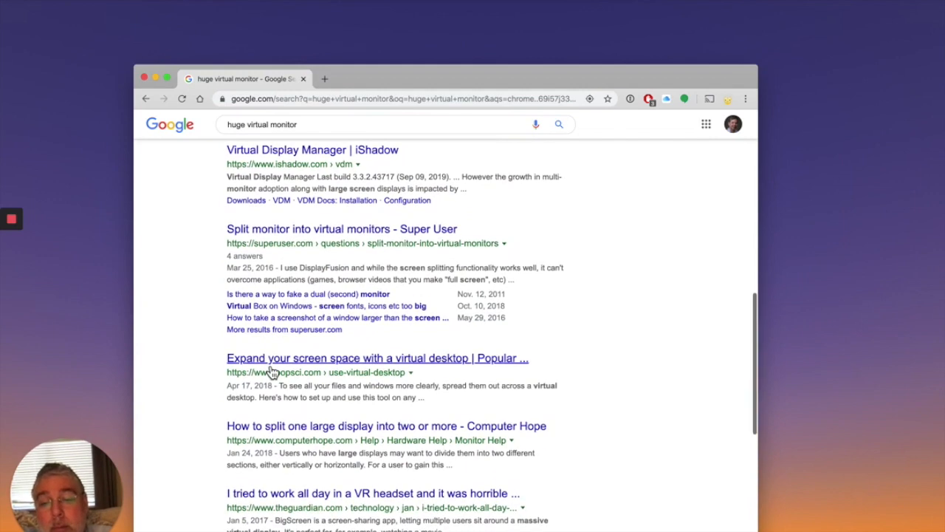
pyautogui.scroll(-3)
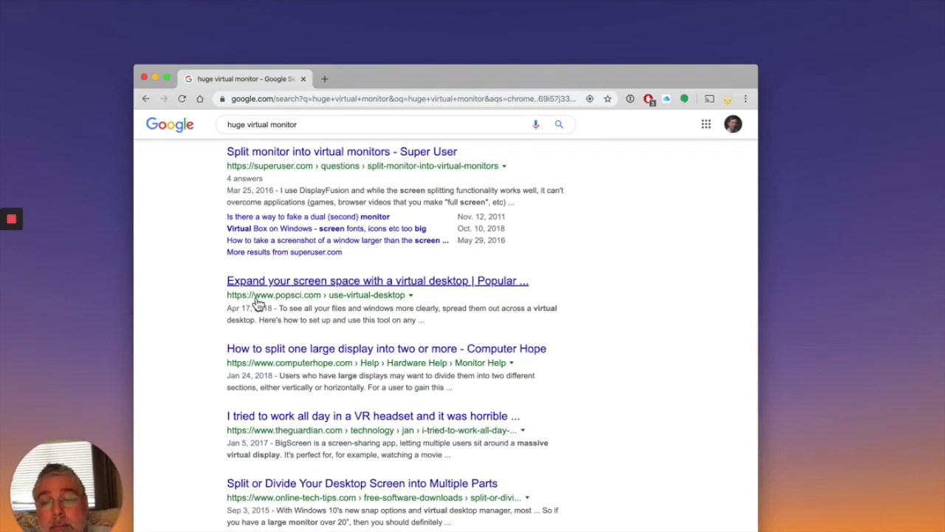
pyautogui.click(377, 281)
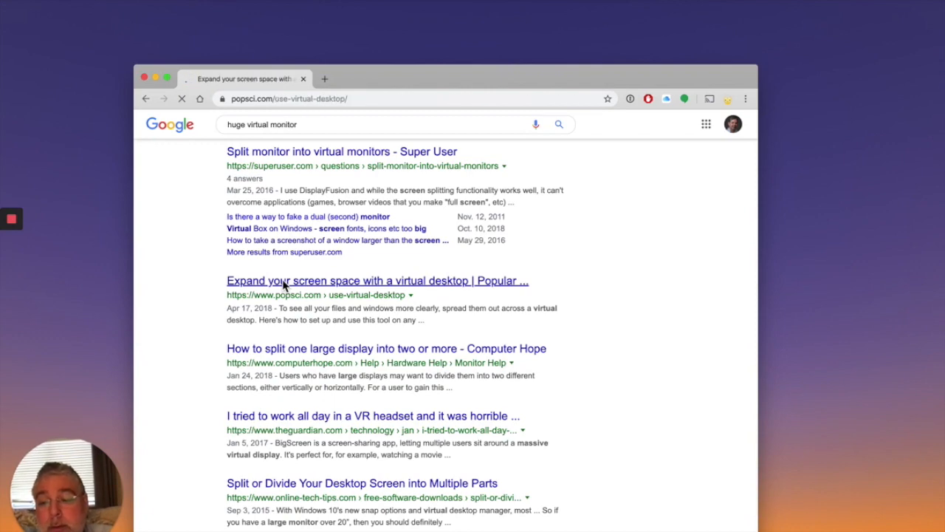
# - Skim the virtual-desktop article, then start a new search by entering 'easyrf' in the address bar
pyautogui.click(378, 281)
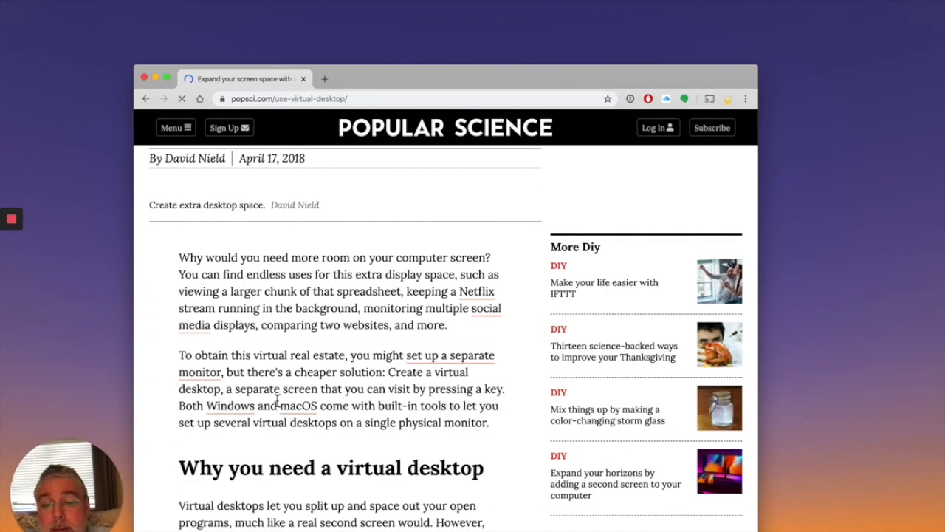
pyautogui.scroll(-3)
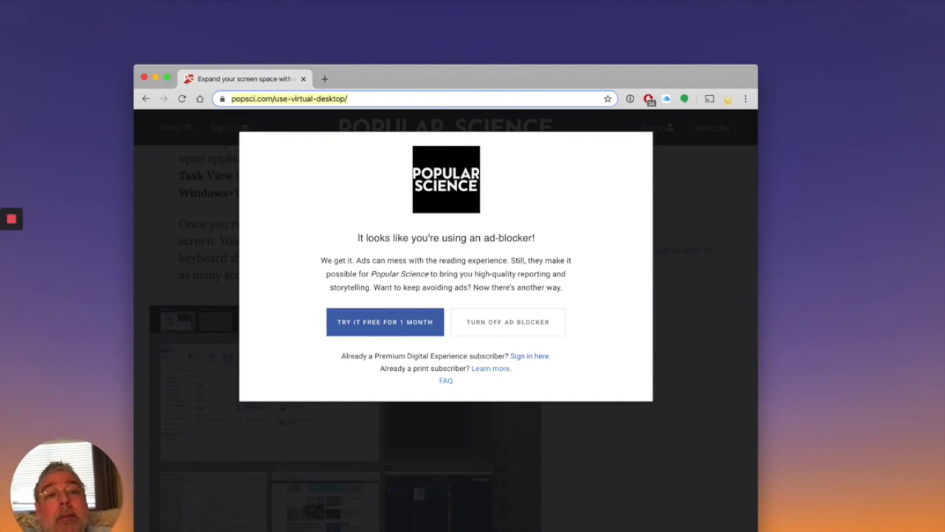
pyautogui.click(650, 98)
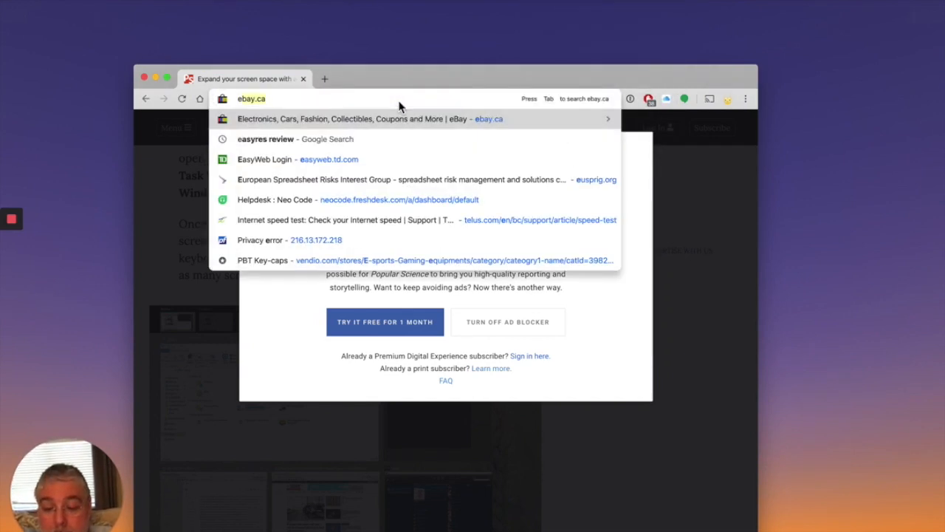
pyautogui.write('easyrf')
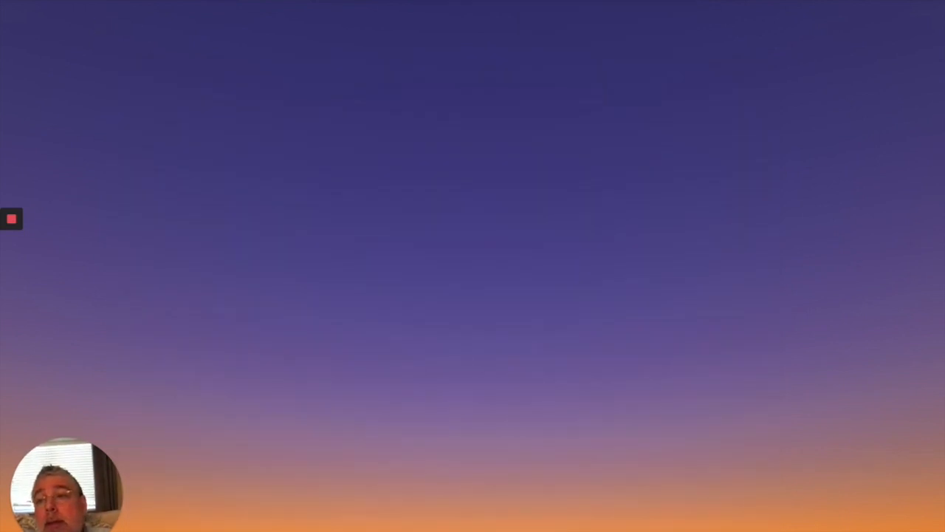
# - Open System Preferences from the Apple menu and bring up the Accessibility Zoom settings
pyautogui.click(15, 6)
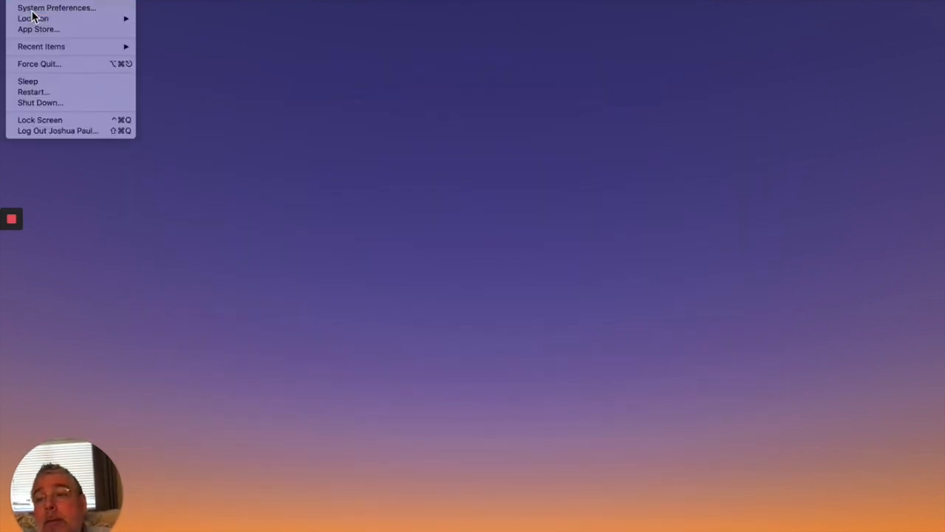
pyautogui.click(57, 7)
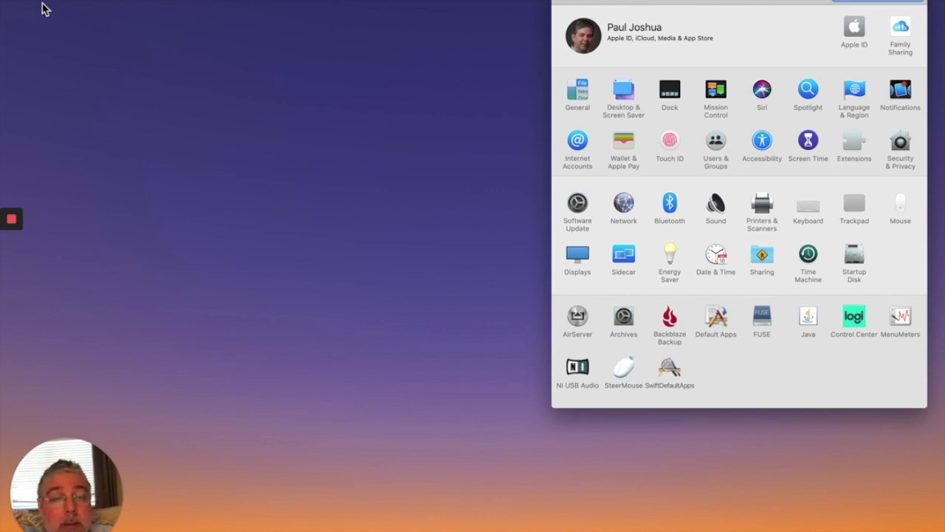
pyautogui.moveTo(622, 200)
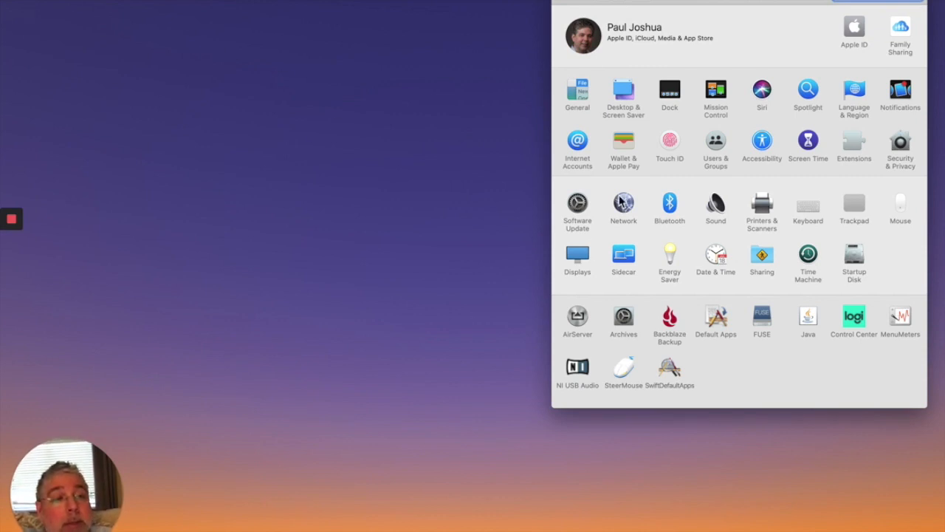
pyautogui.moveTo(761, 146)
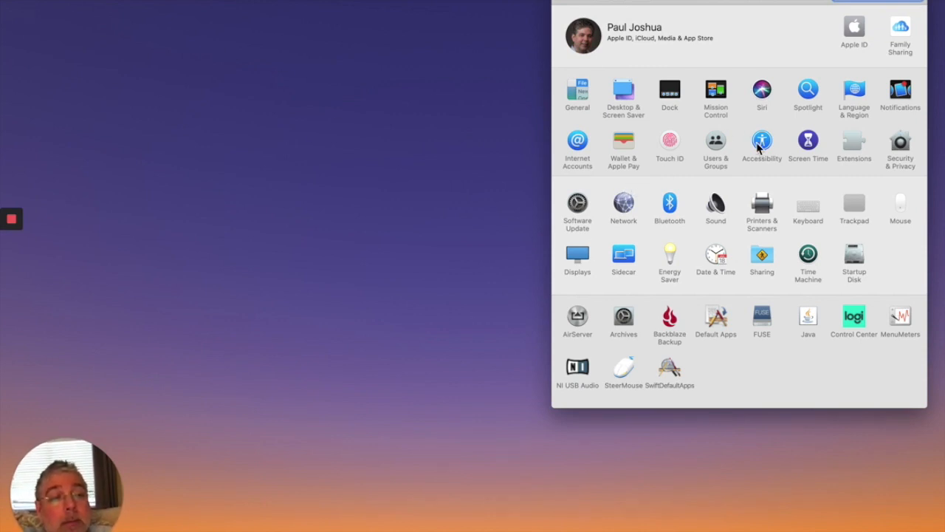
pyautogui.click(761, 144)
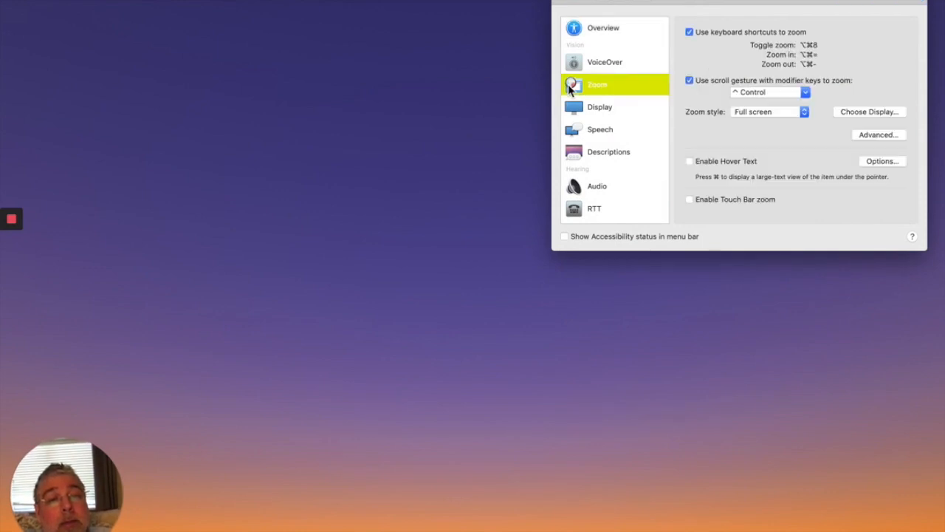
pyautogui.moveTo(763, 107)
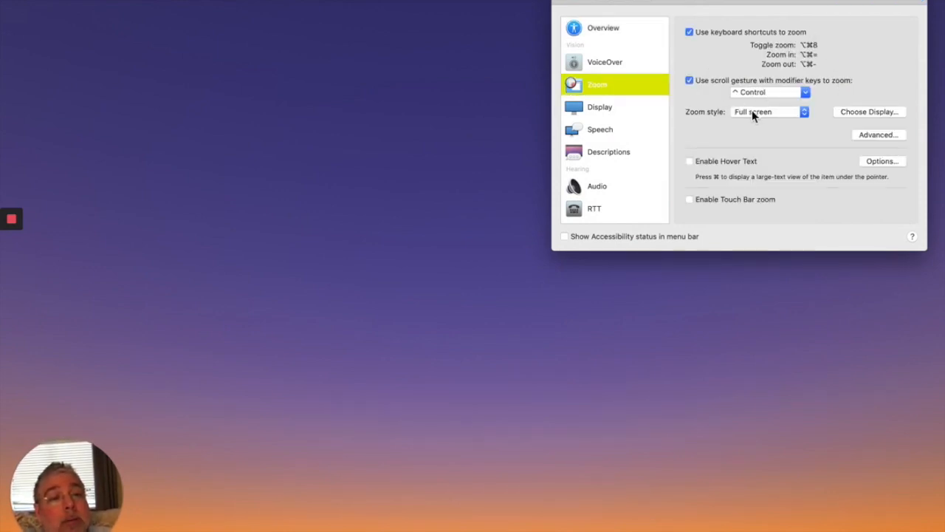
pyautogui.moveTo(868, 142)
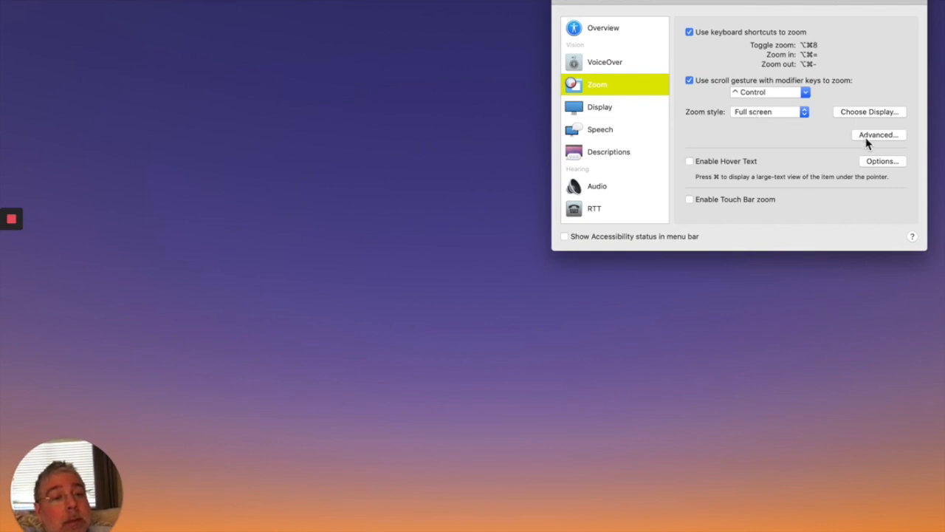
pyautogui.click(878, 135)
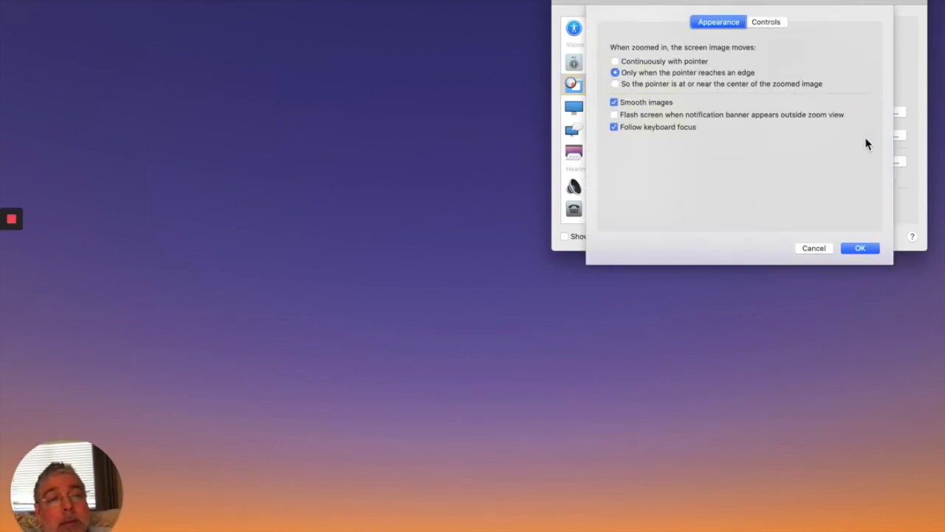
pyautogui.moveTo(683, 70)
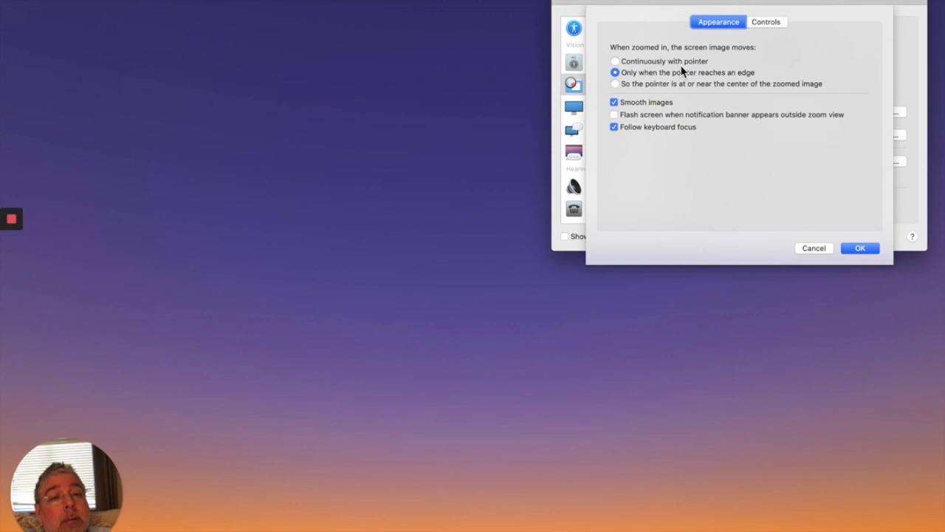
pyautogui.moveTo(731, 113)
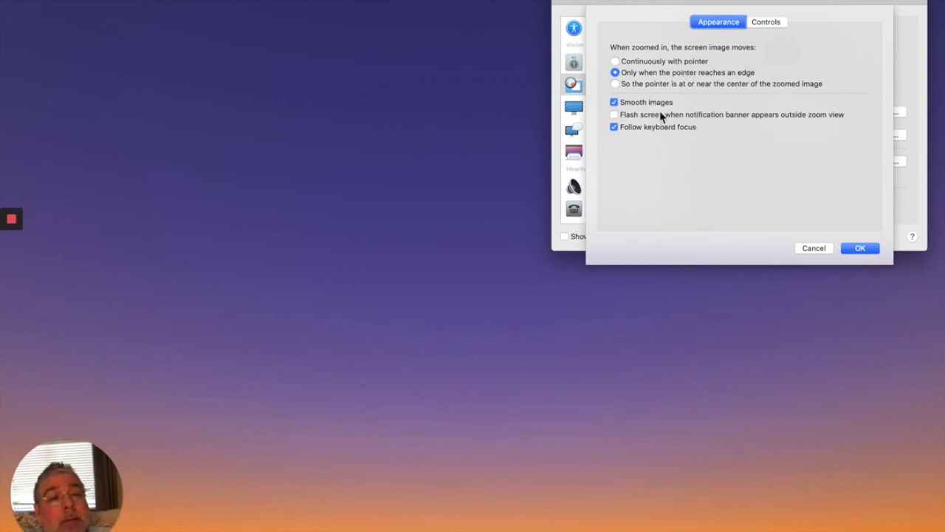
pyautogui.moveTo(870, 241)
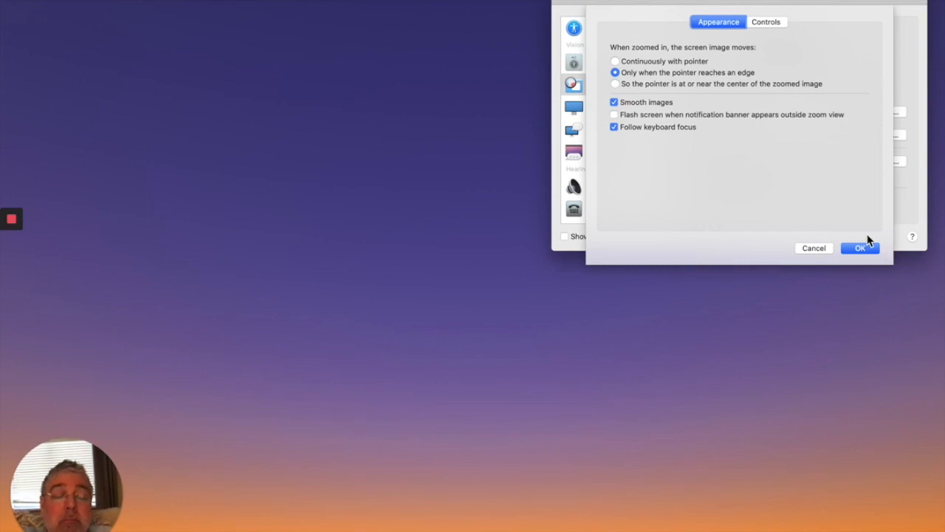
pyautogui.click(859, 247)
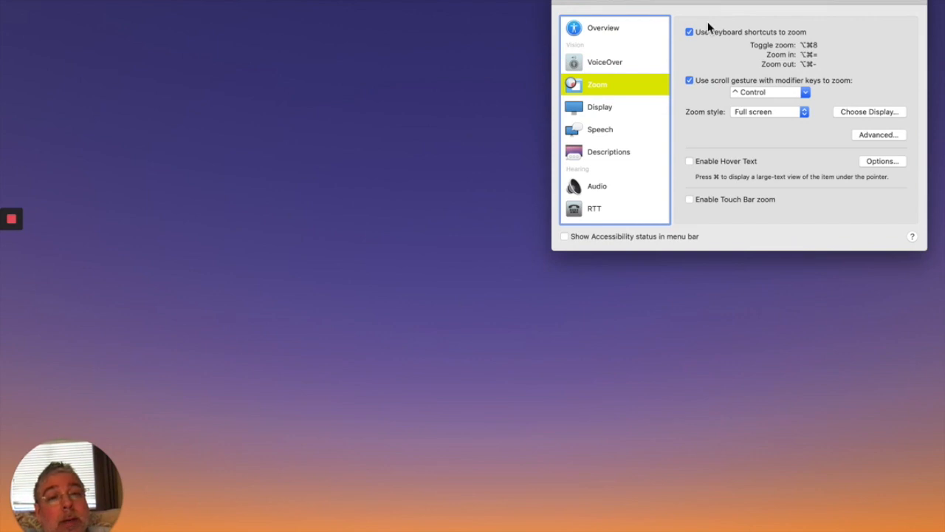
pyautogui.moveTo(564, 6)
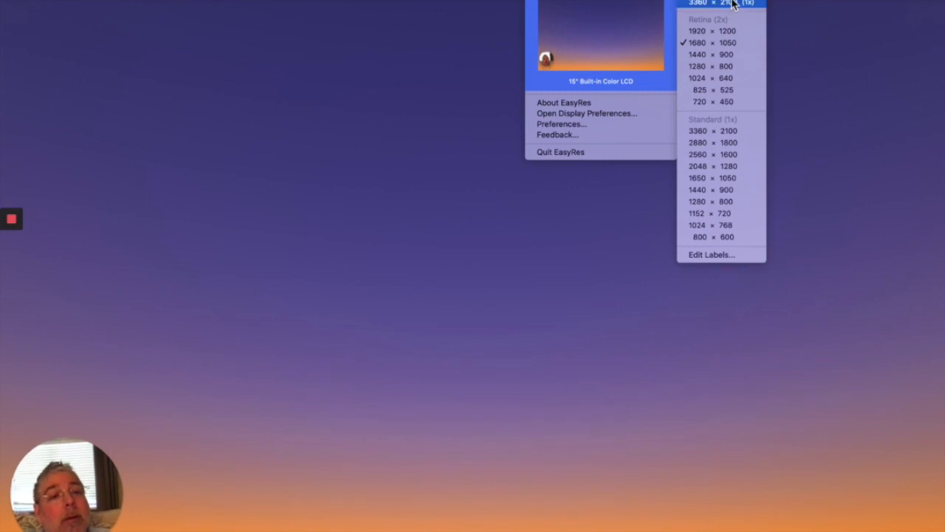
# - Switch the built-in display to the 3360 × 2100 (1x) resolution in EasyRes
pyautogui.click(721, 3)
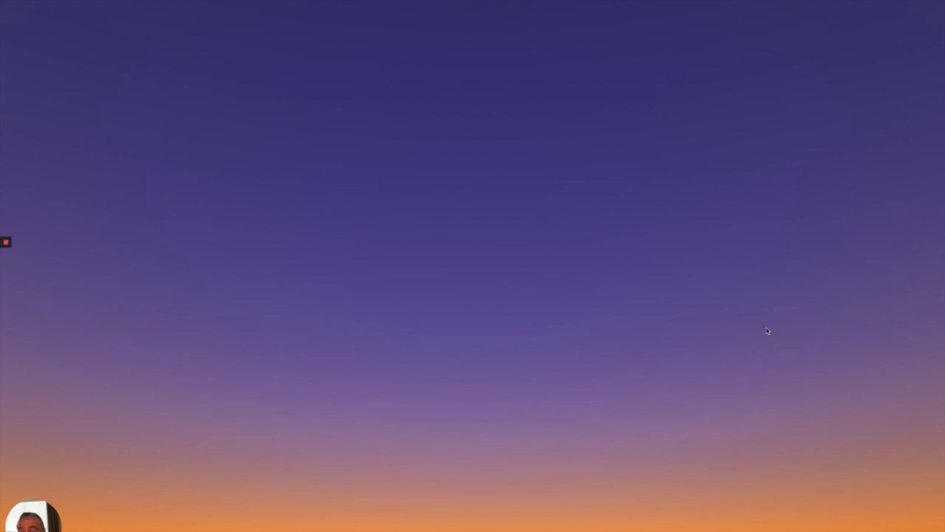
pyautogui.moveTo(729, 310)
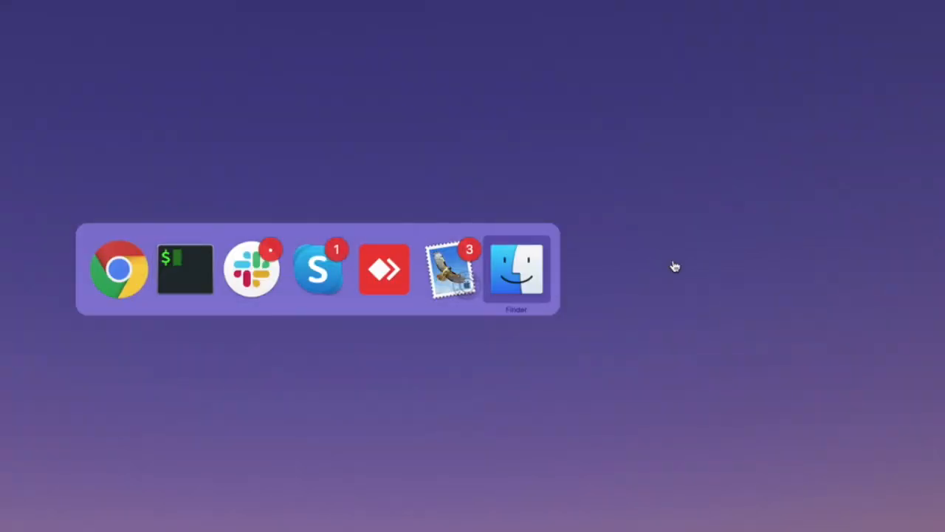
# - Bring Google Chrome's New Tab window to the front via the Command-Tab switcher
pyautogui.click(119, 268)
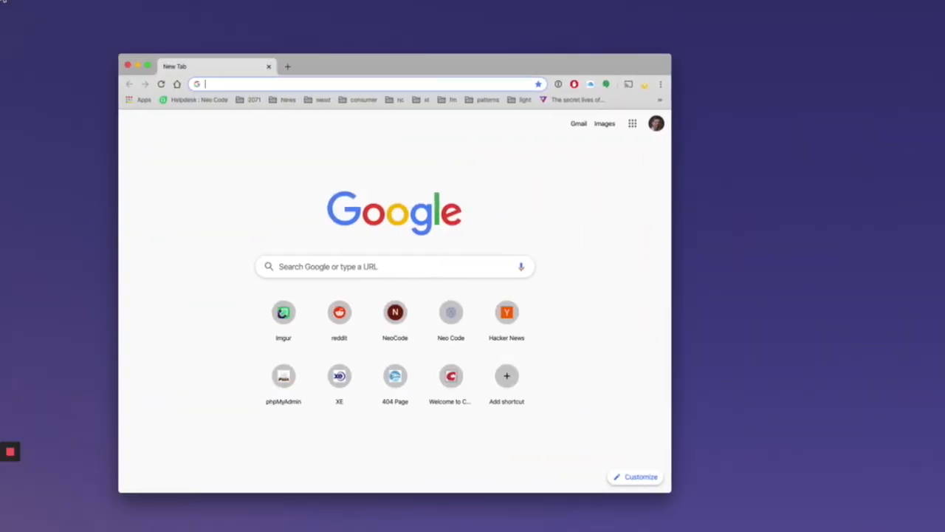